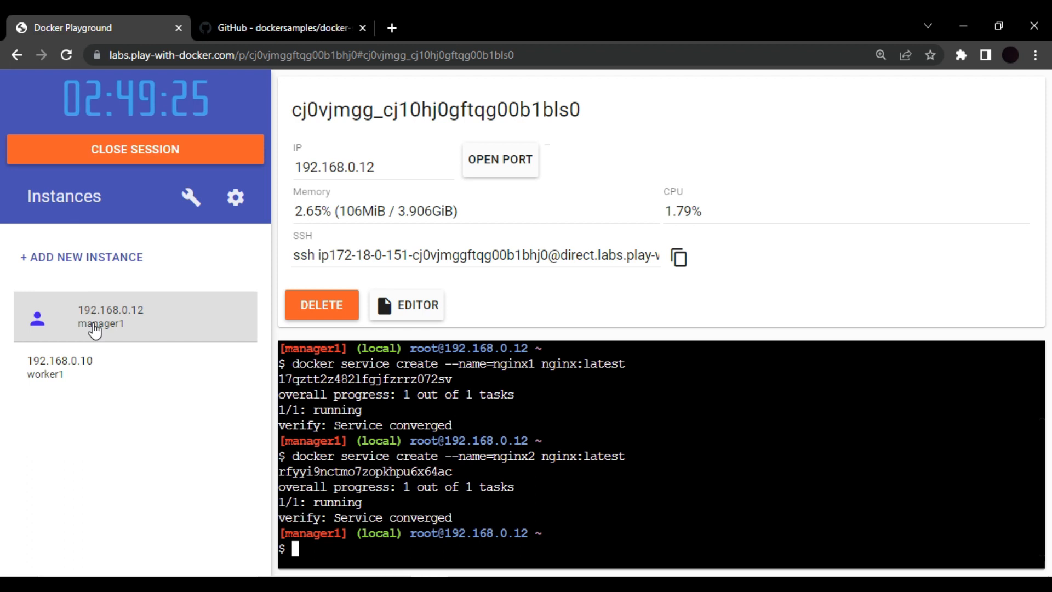
mouse_move(139, 343)
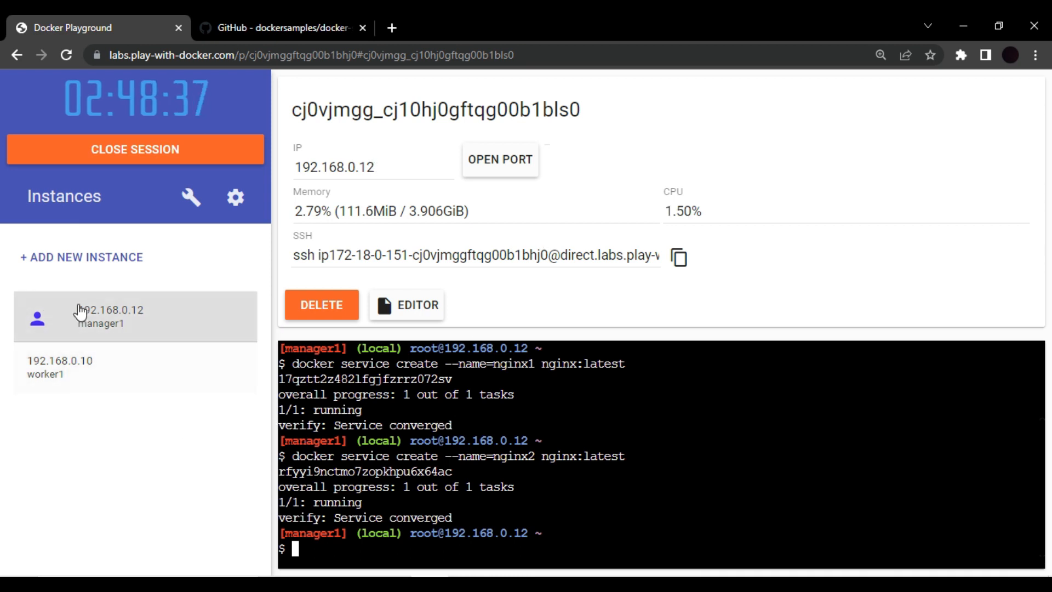
Find the dockersamples/docker-swarm-visualizer repository on GitHub and look over its README diagram.
type("docer")
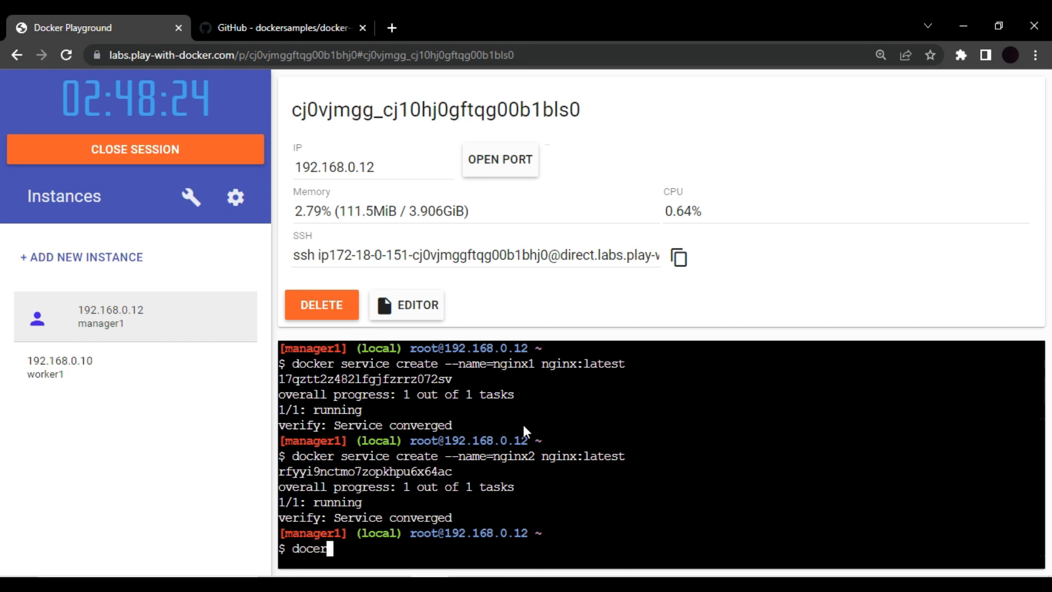
type("s")
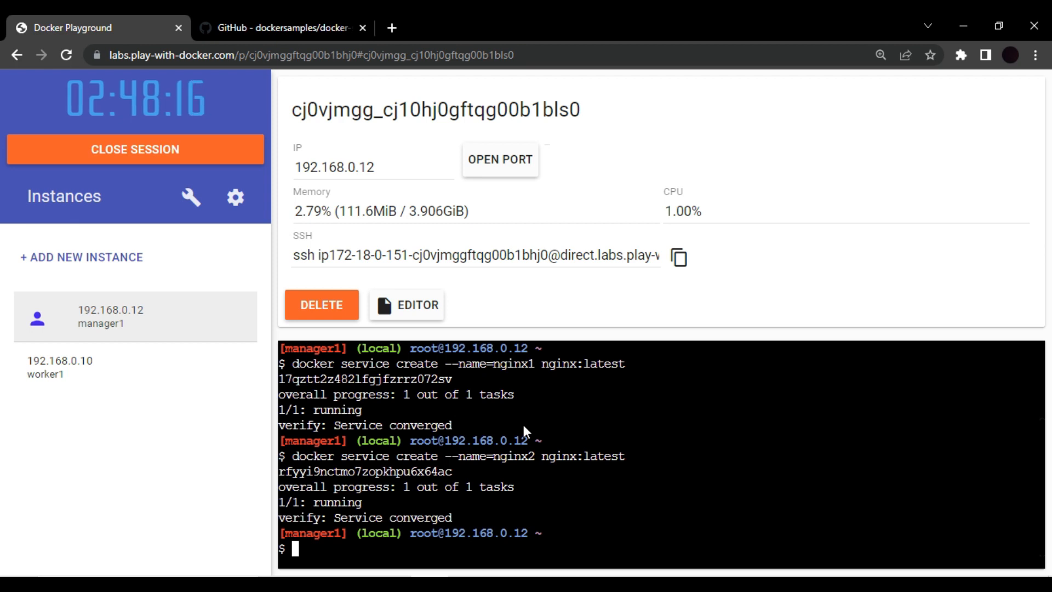
left_click(282, 27)
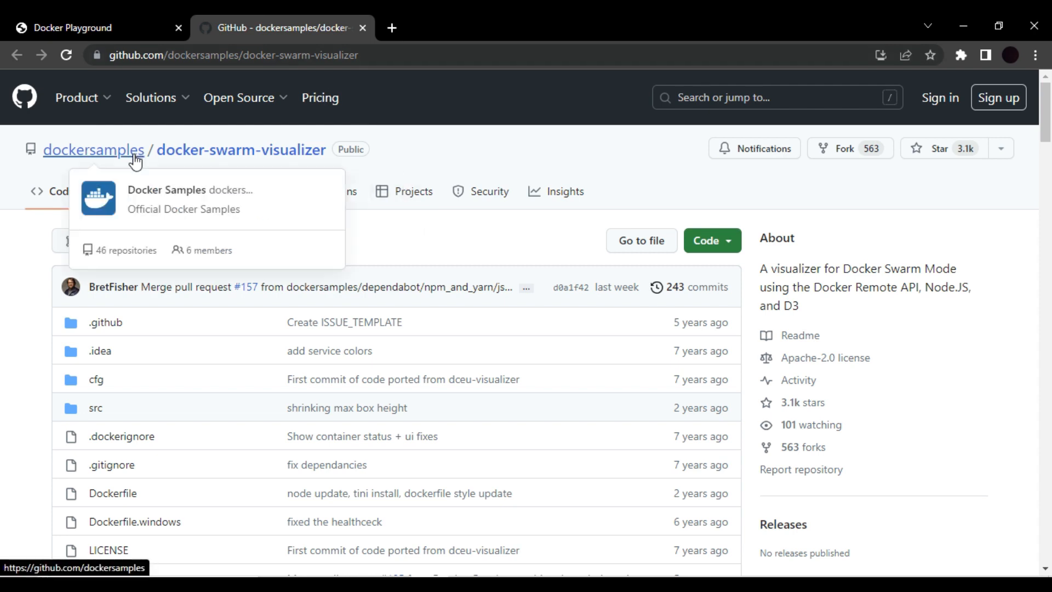
mouse_move(276, 154)
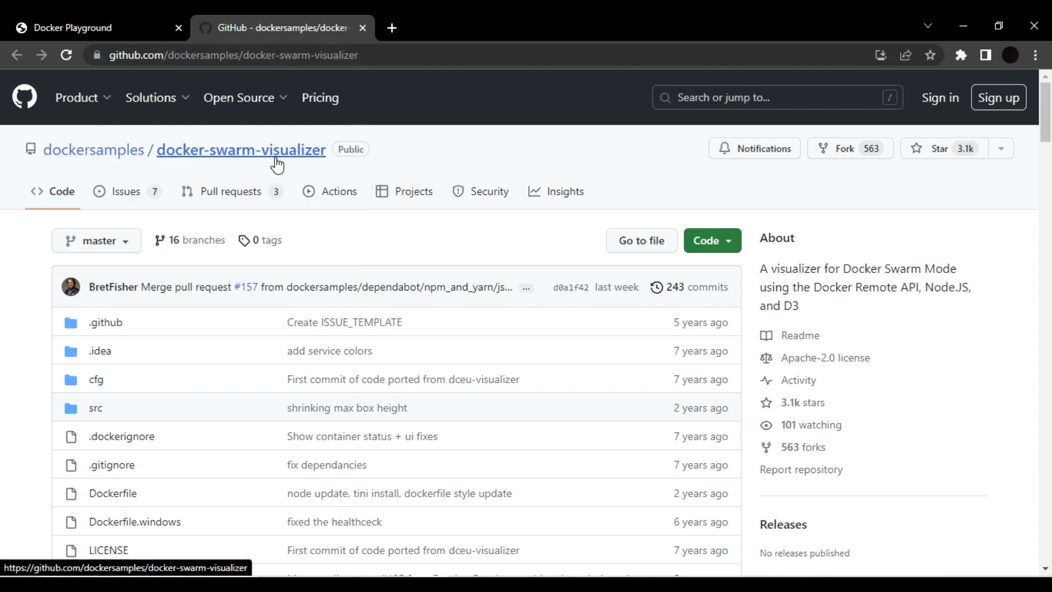
mouse_move(979, 158)
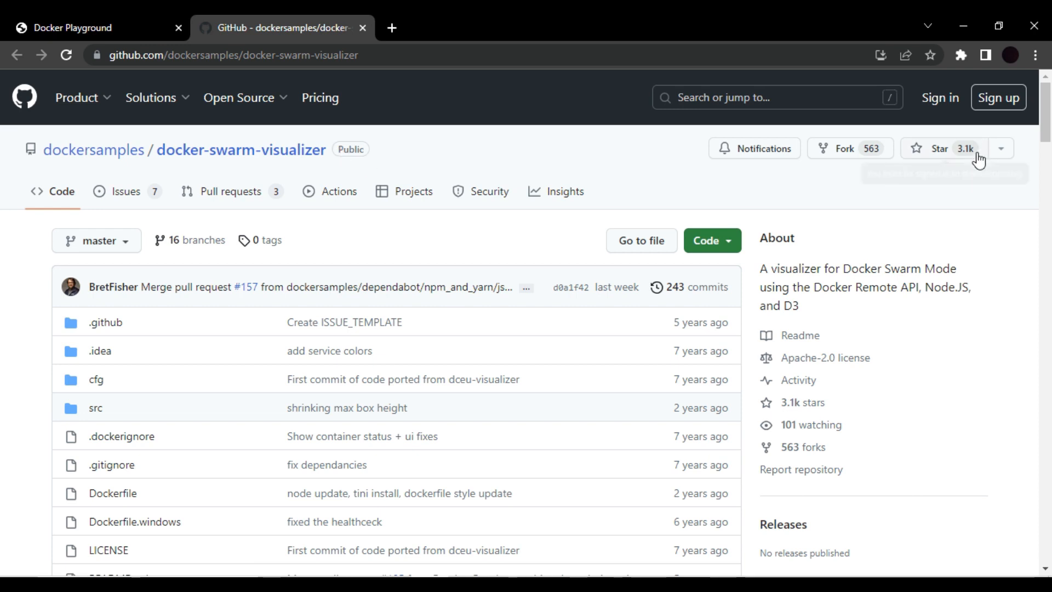
mouse_move(990, 202)
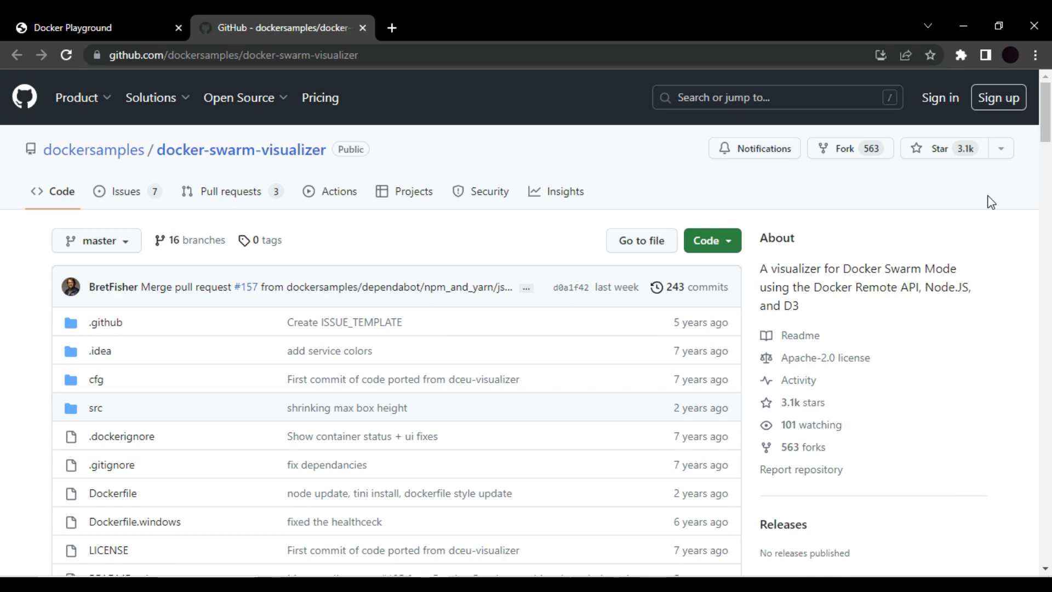
scroll("down", 3)
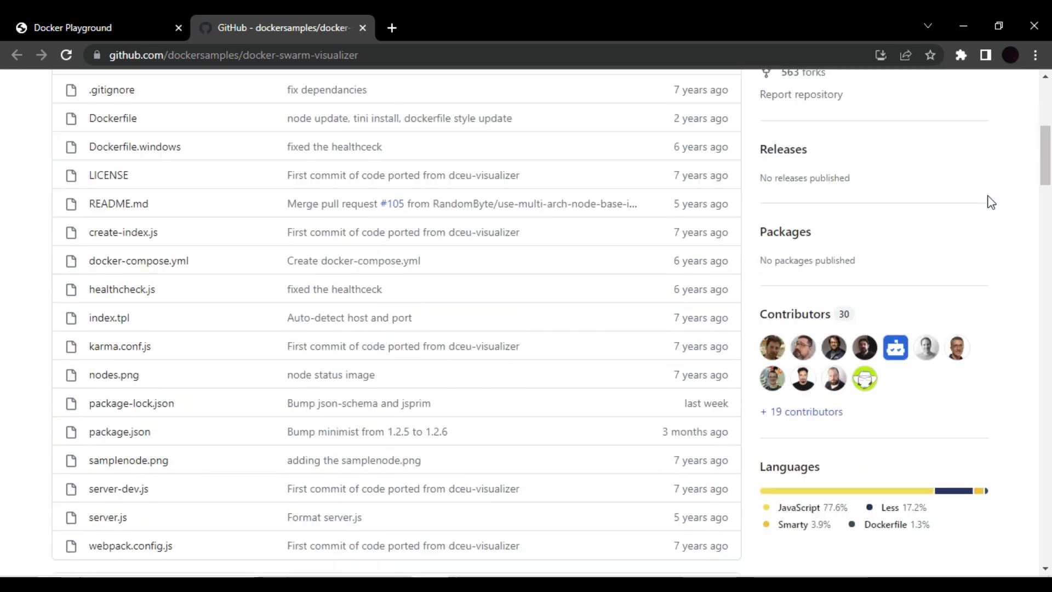
scroll("down", 3)
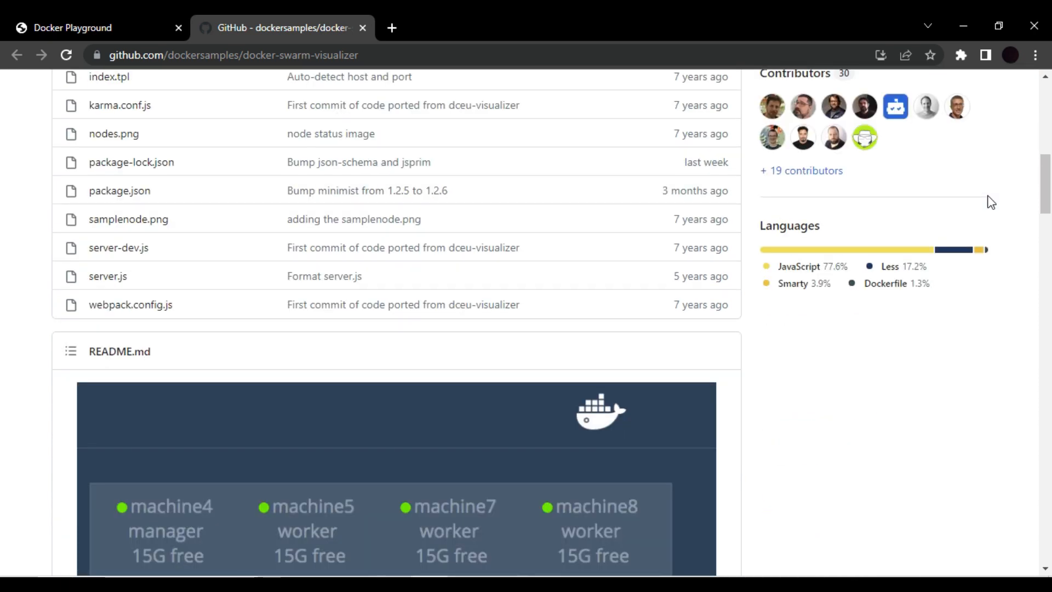
scroll("down", 3)
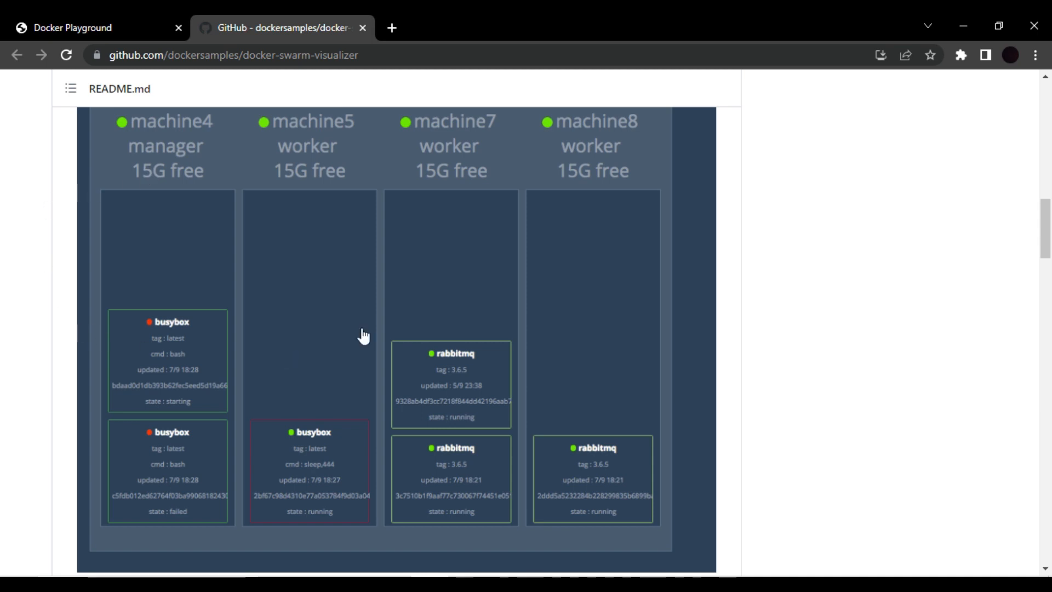
scroll("down", 3)
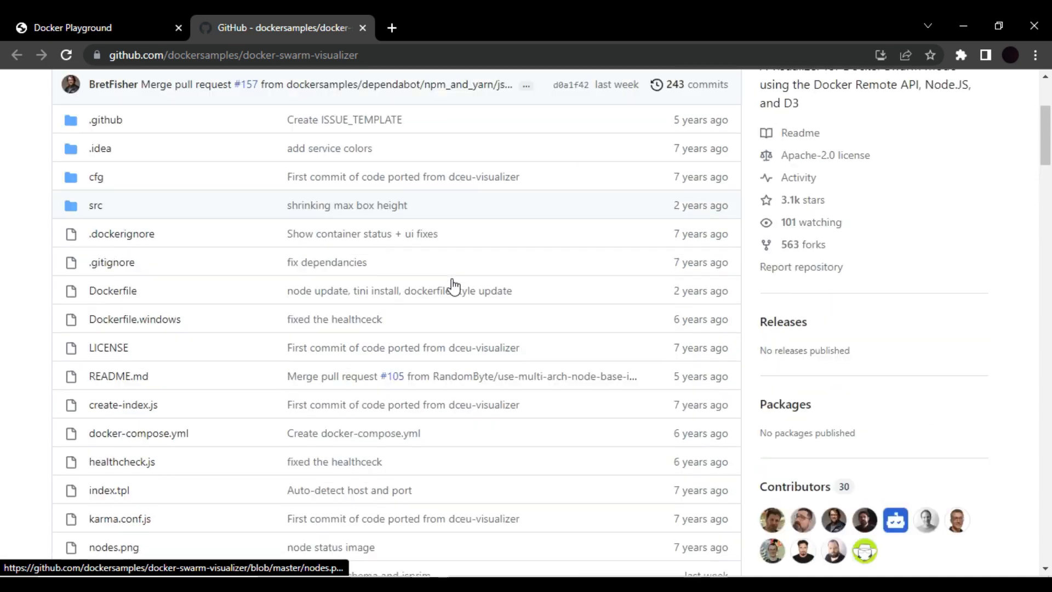
Copy the repository's HTTPS clone URL from the Code menu.
left_click(704, 240)
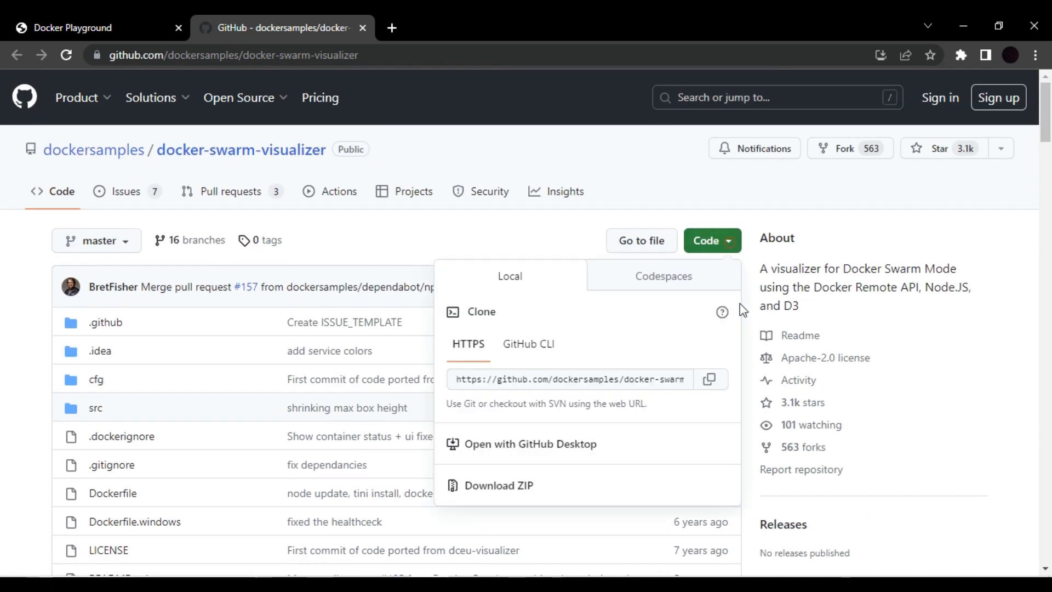
left_click(709, 379)
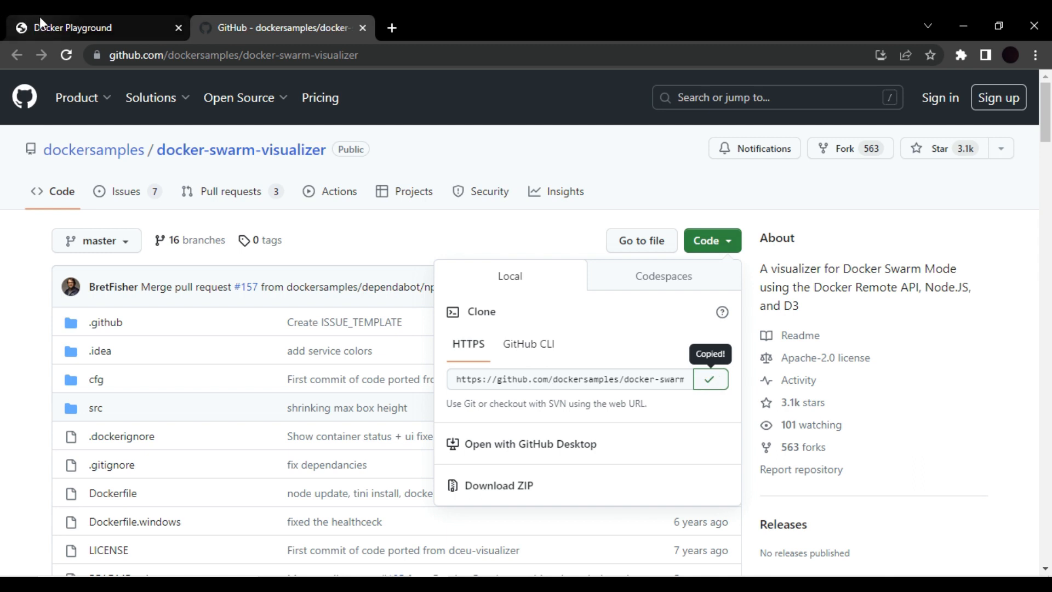
left_click(710, 379)
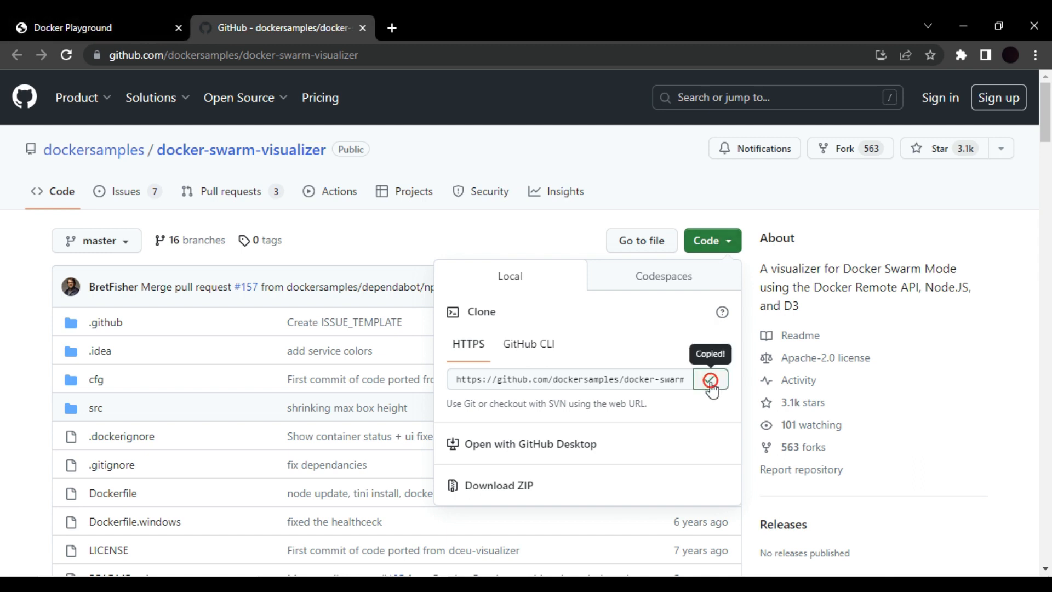
On manager1, clear the terminal and git clone the docker-swarm-visualizer repository from the pasted URL.
left_click(67, 27)
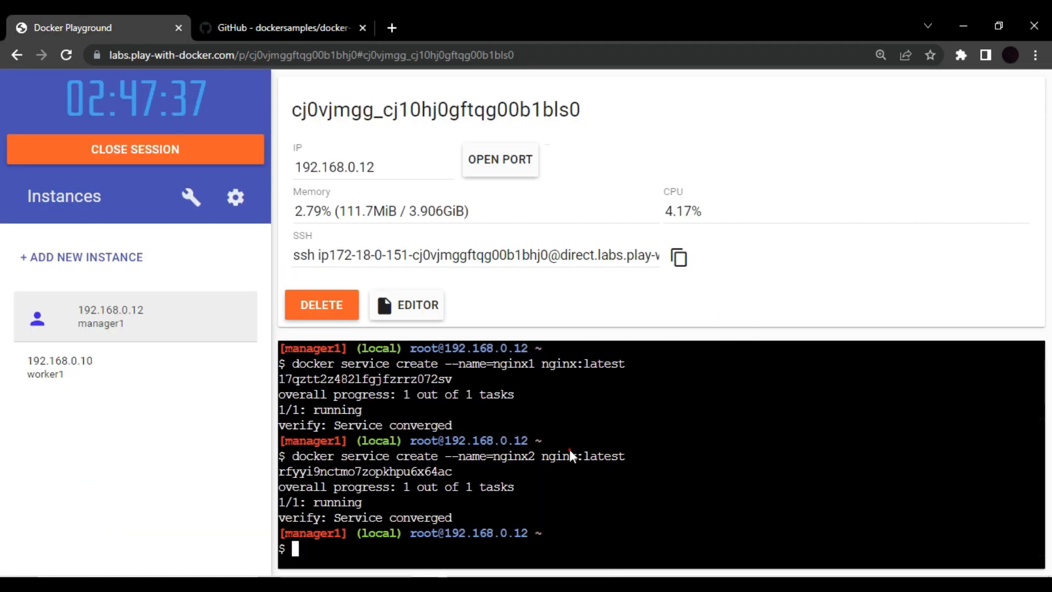
type("clear")
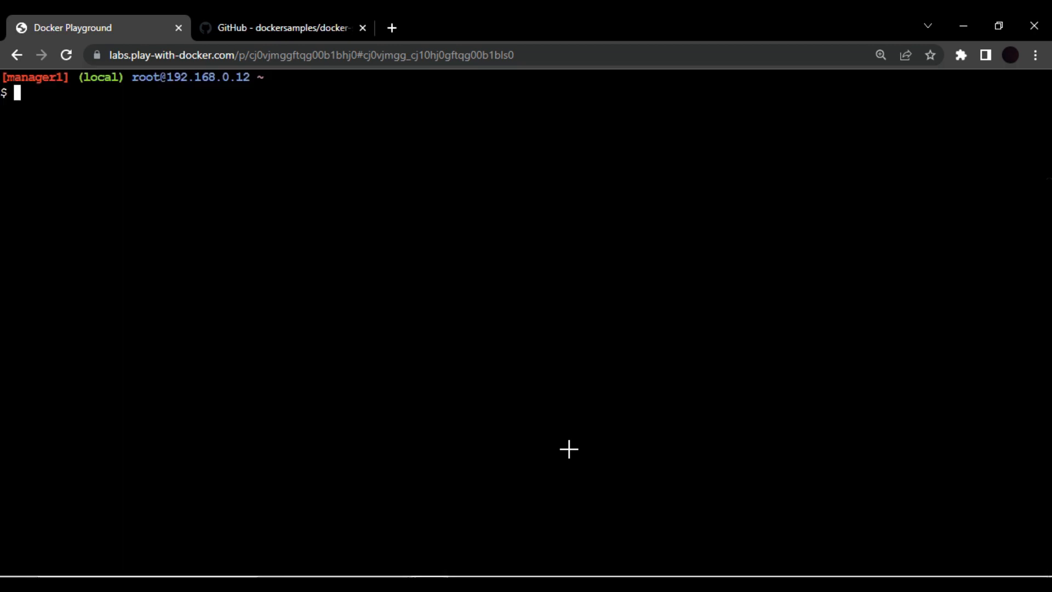
type("git clone")
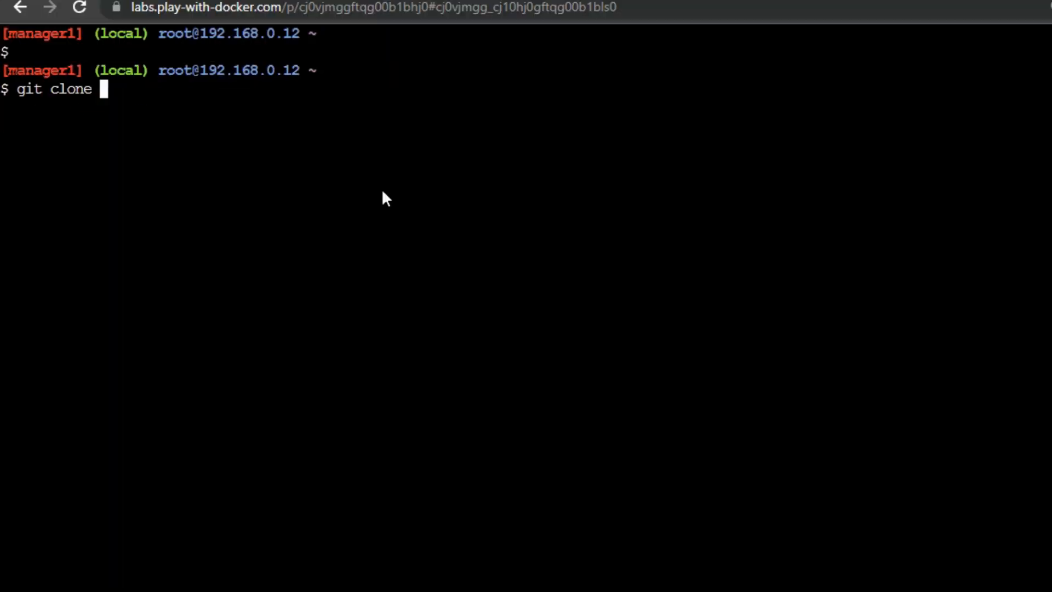
key("Shift+Insert")
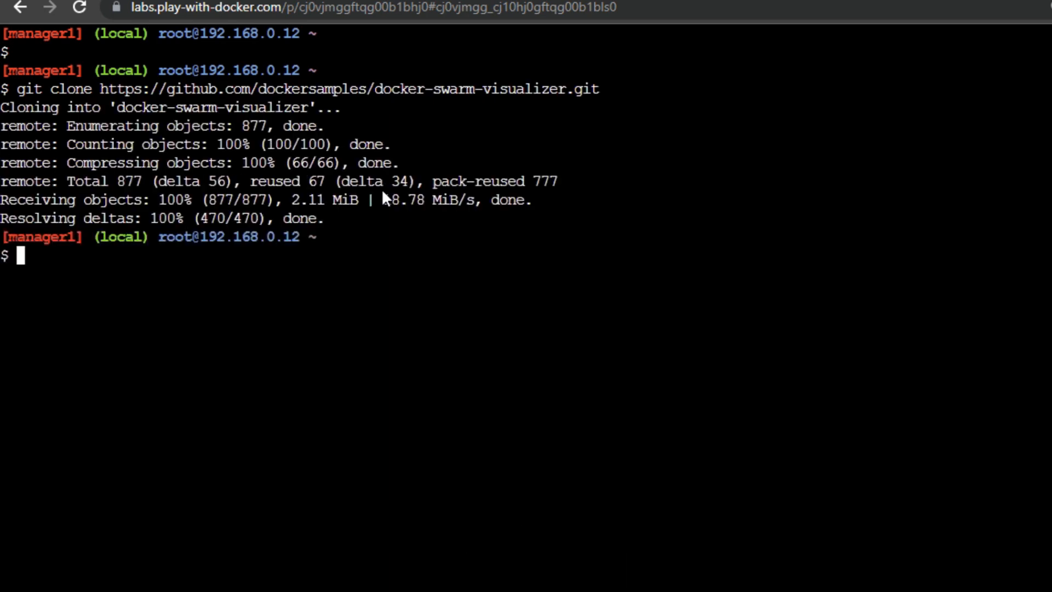
Move into the docker-swarm-visualizer folder and list its files.
type("ls")
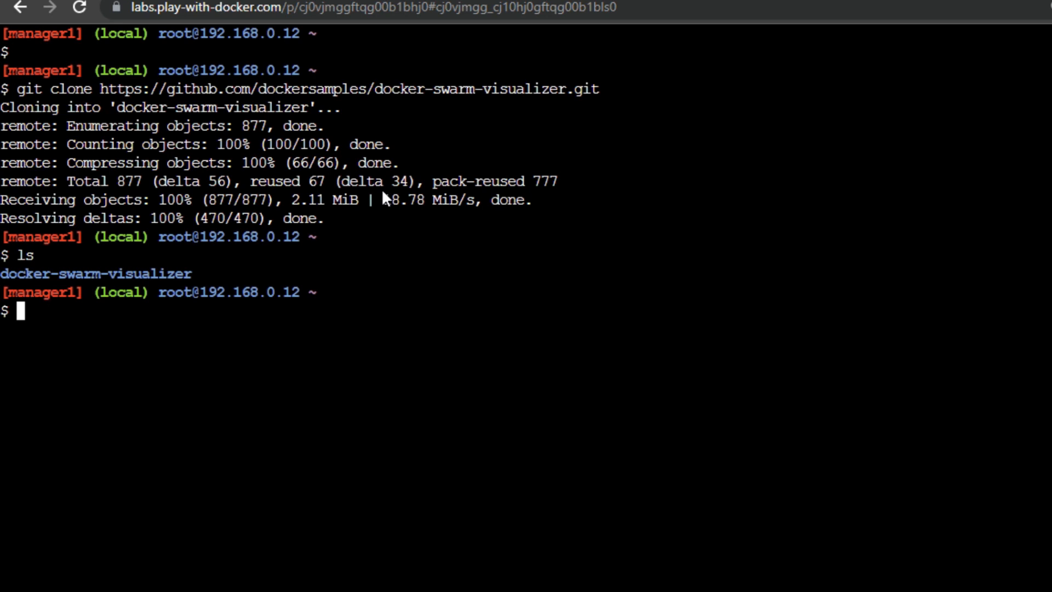
type("cd de")
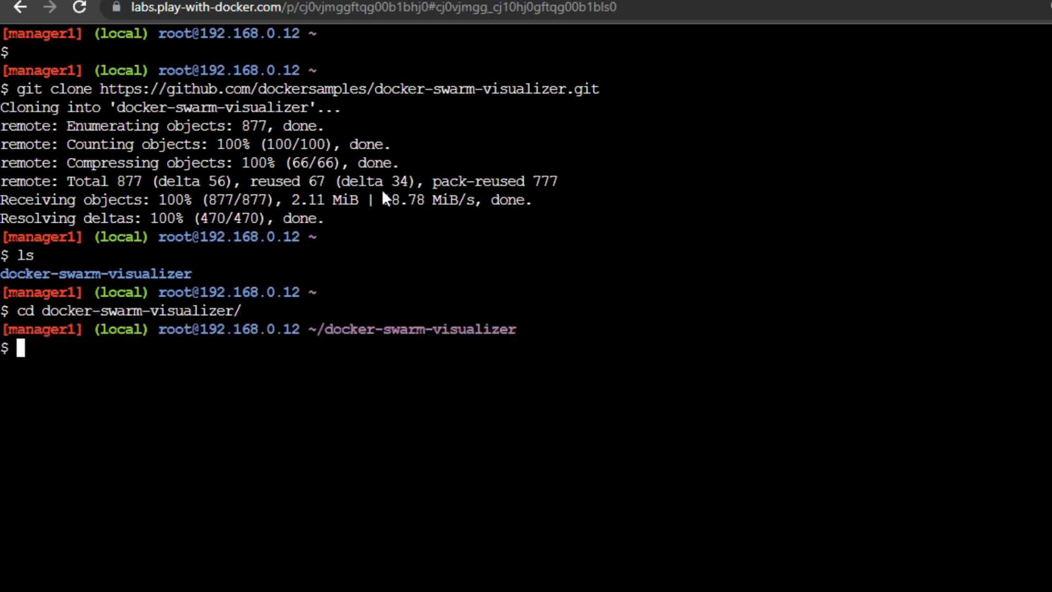
type("ls")
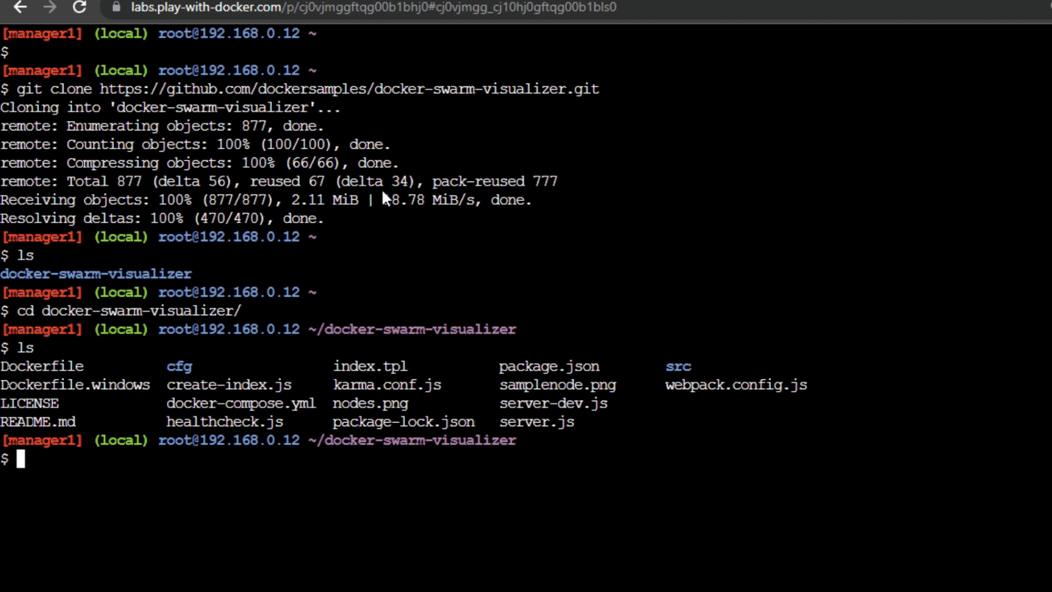
type("docker")
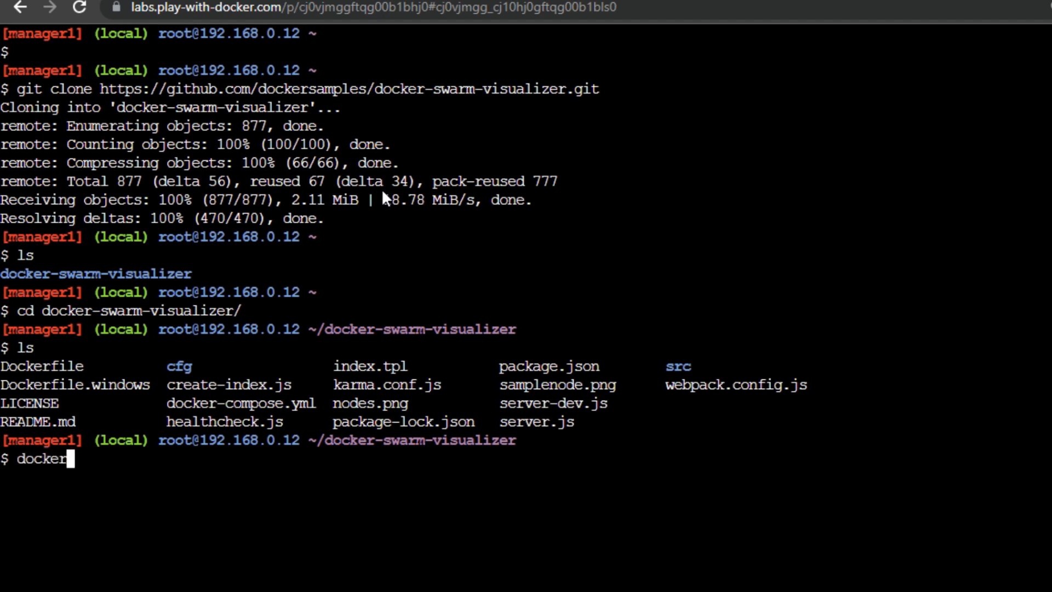
Run docker-compose up -d so the viz container starts and port 8080 is exposed on manager1.
type("-")
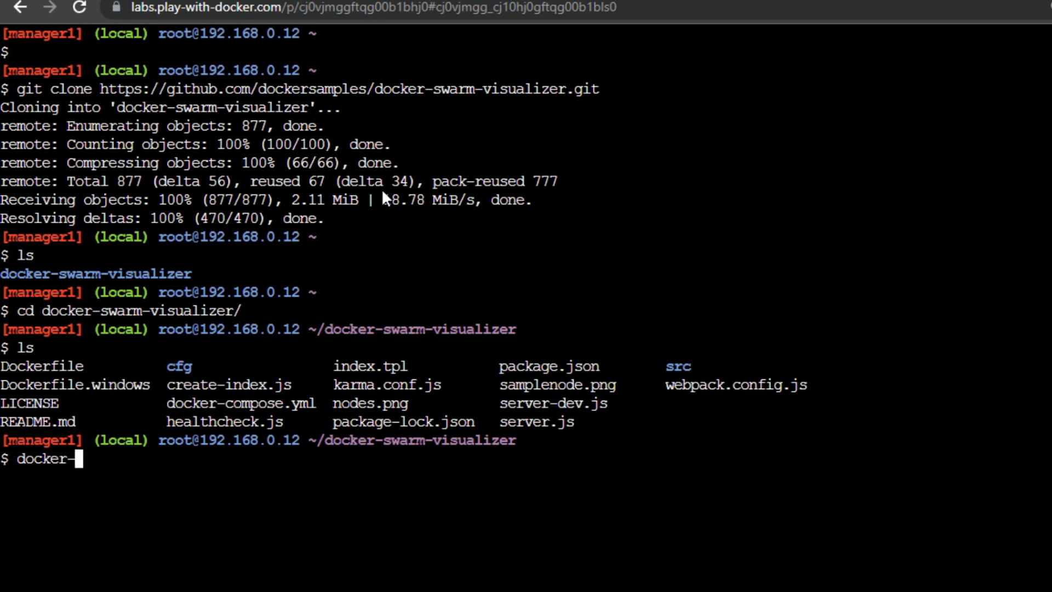
type("con")
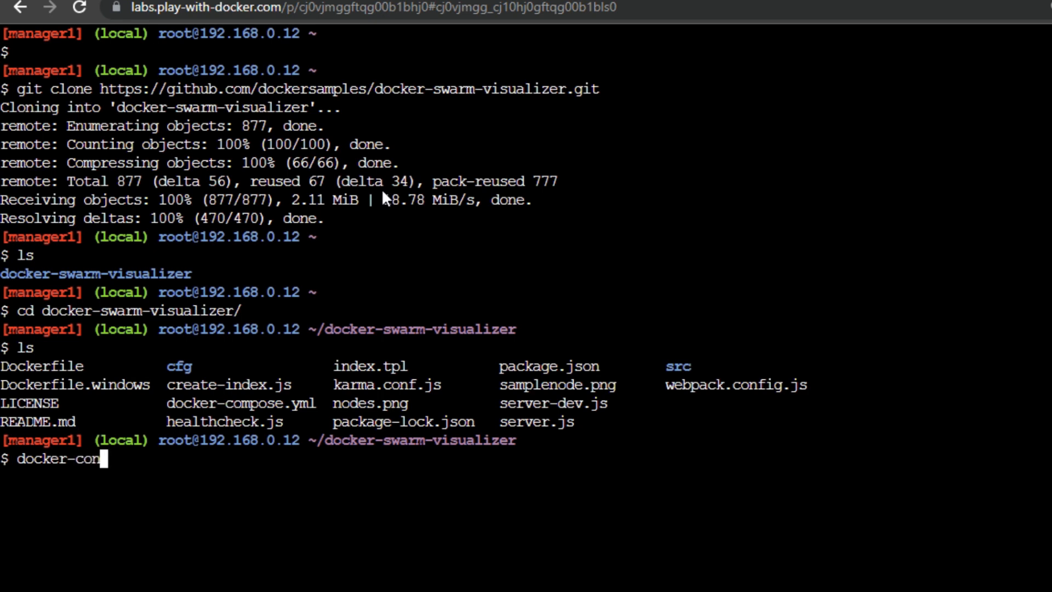
type("pose")
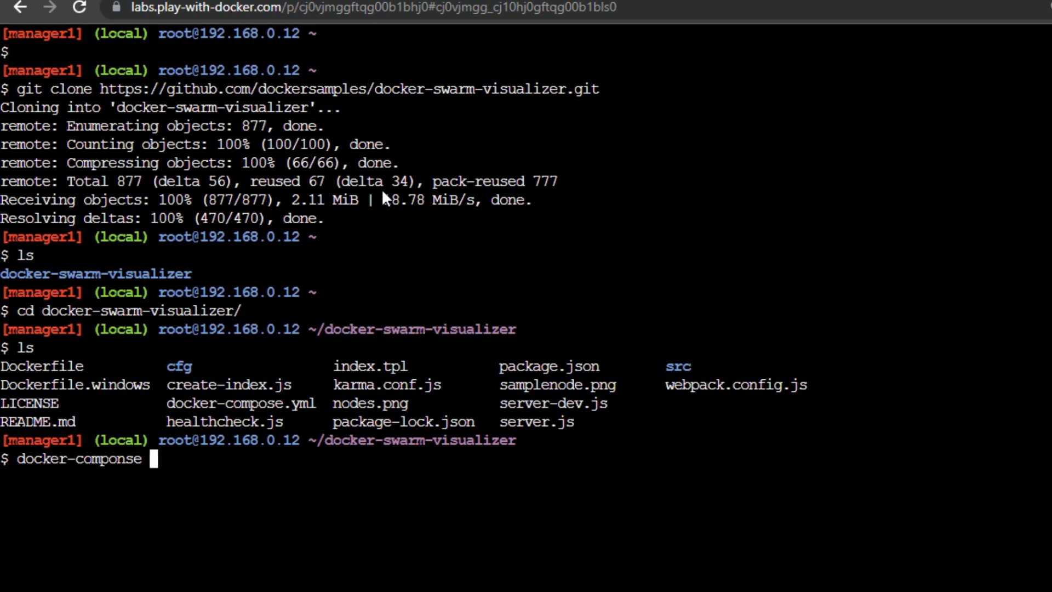
type("up")
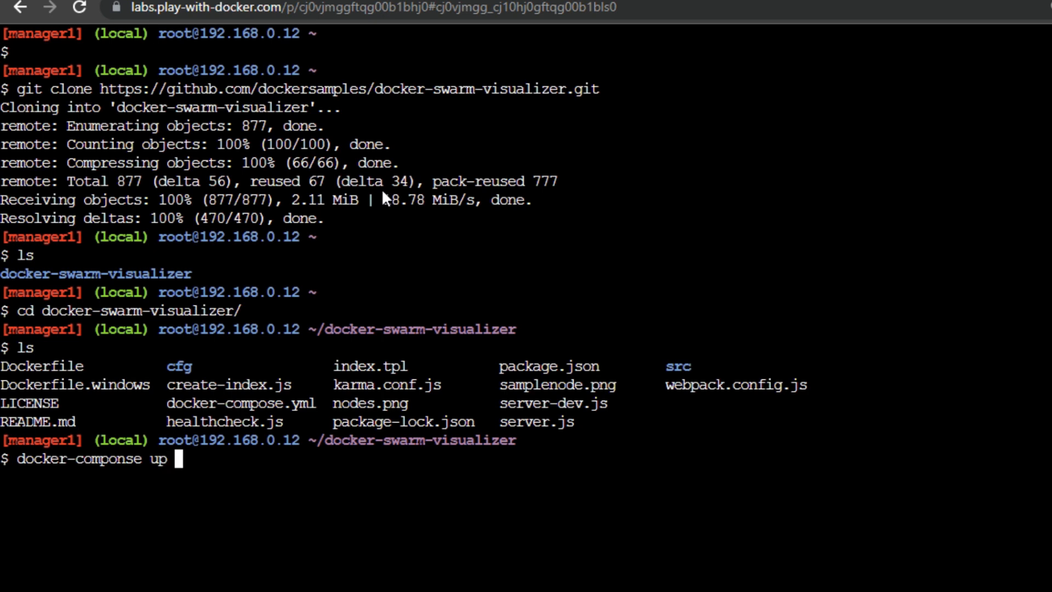
type("-d")
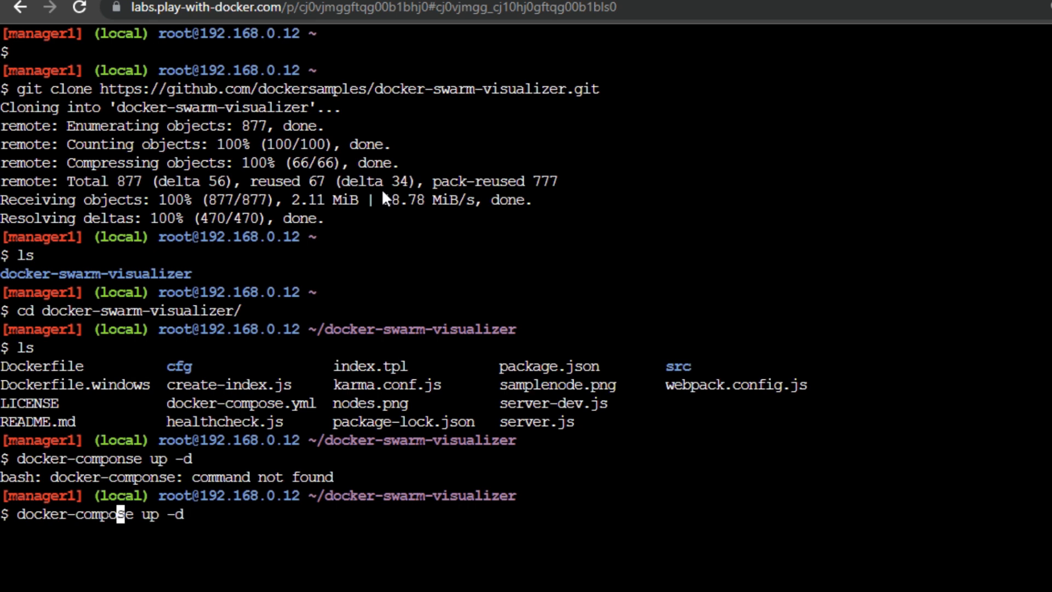
key("Return")
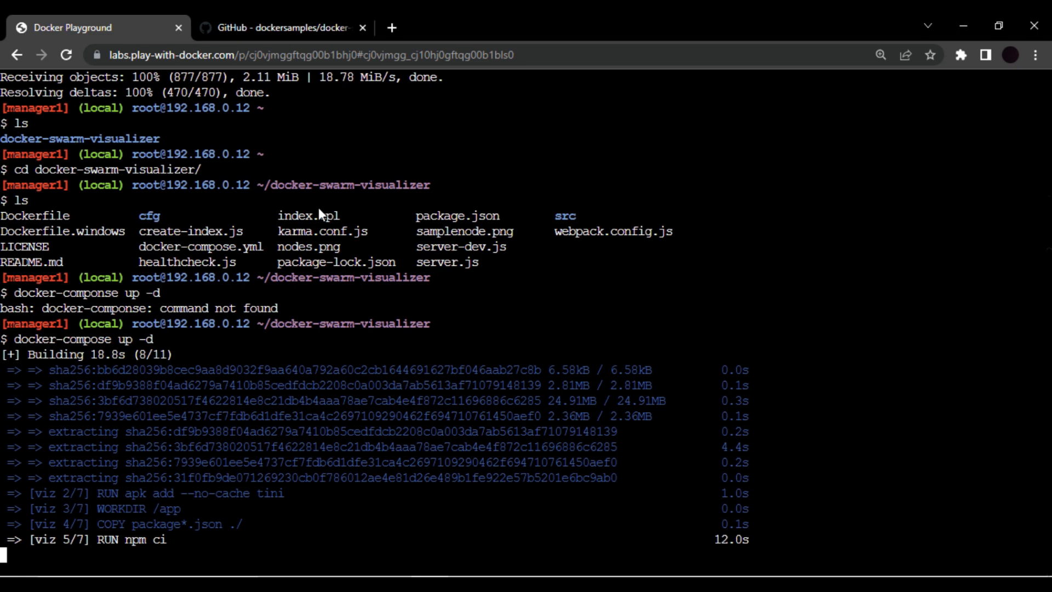
left_click(1035, 55)
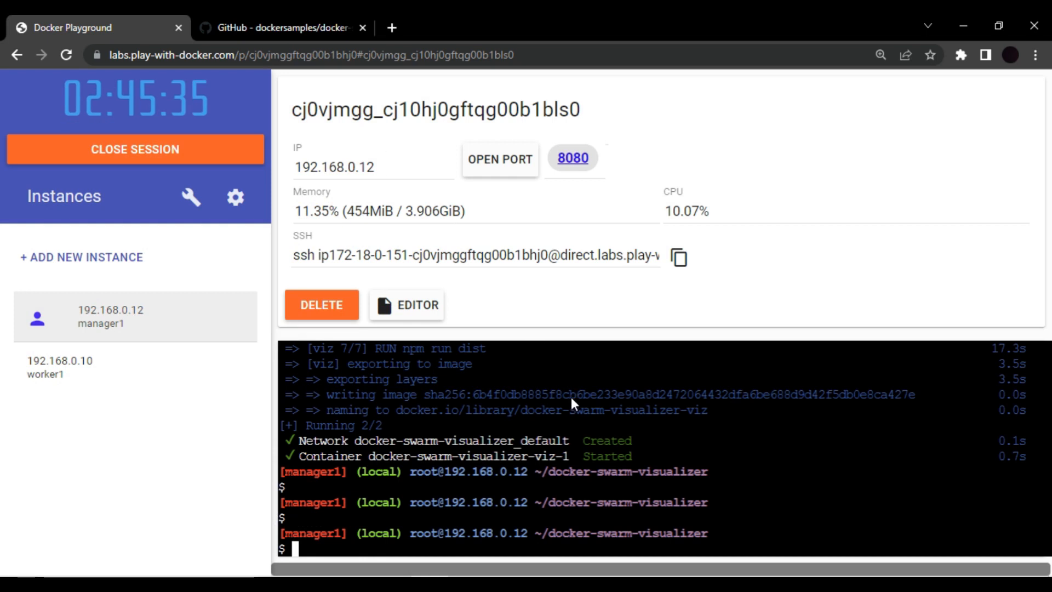
mouse_move(631, 470)
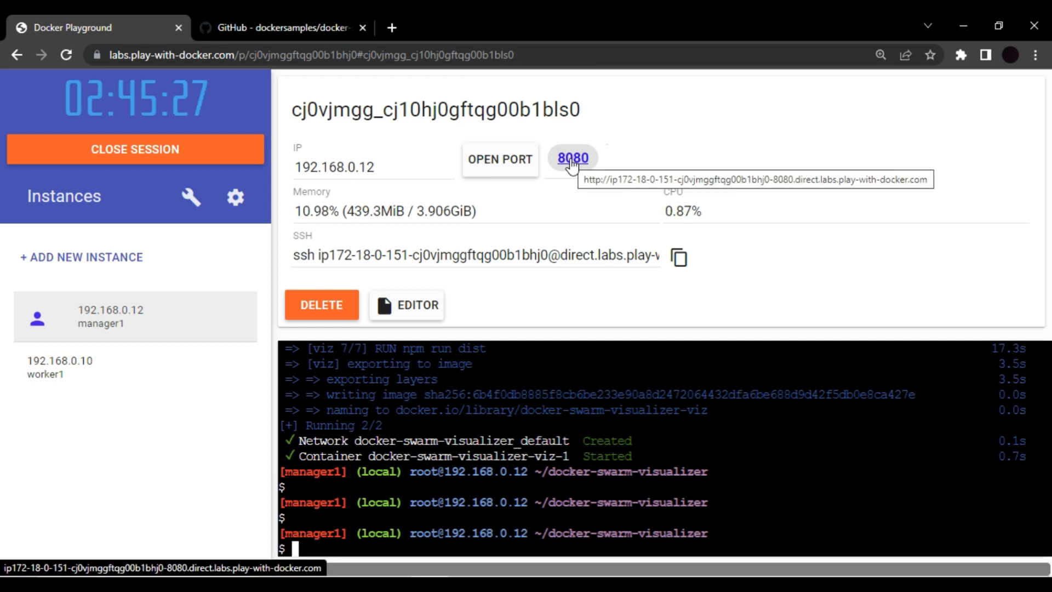
View the 8080 Visualizer showing nginx1 on manager1 and nginx2 on worker1, then go to worker1's terminal.
left_click(572, 157)
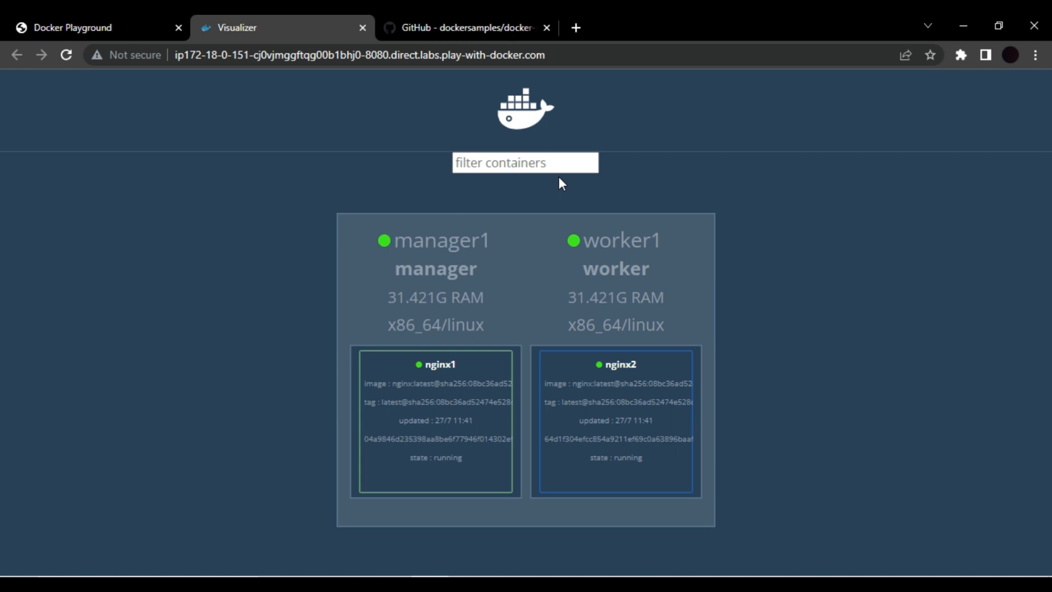
mouse_move(131, 55)
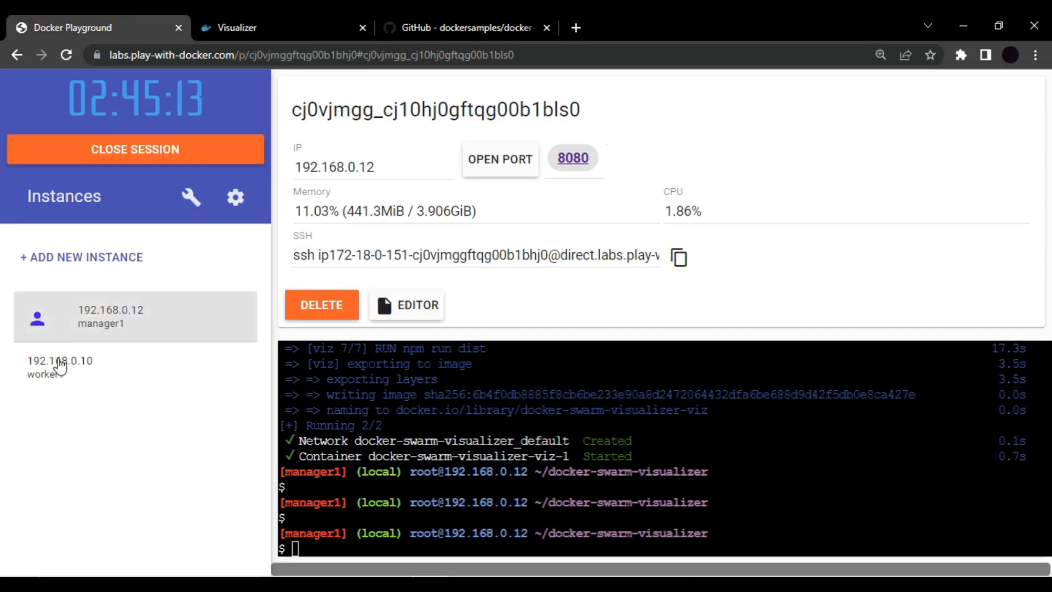
left_click(238, 27)
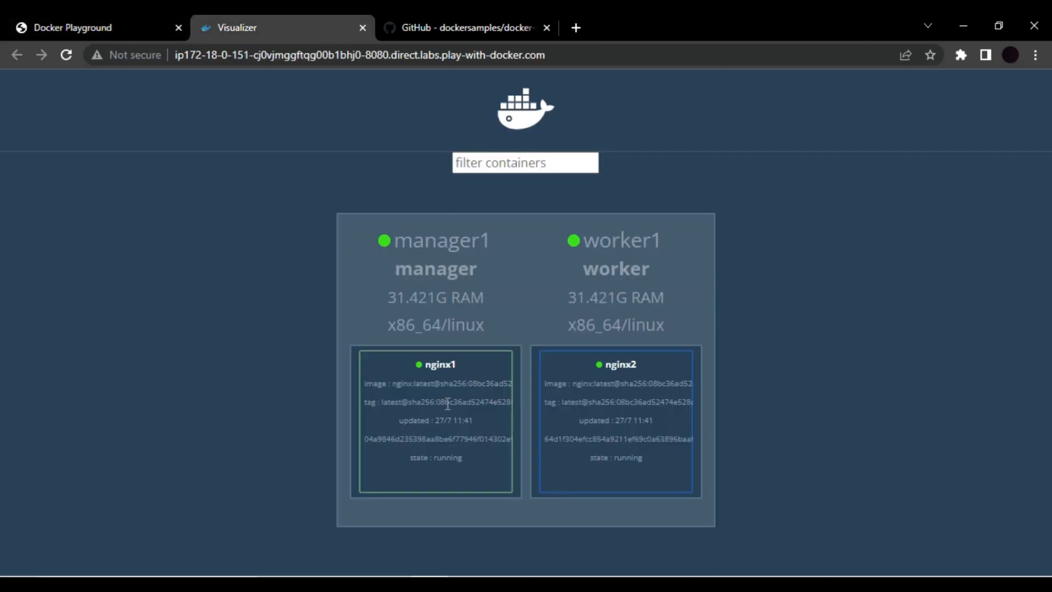
mouse_move(478, 413)
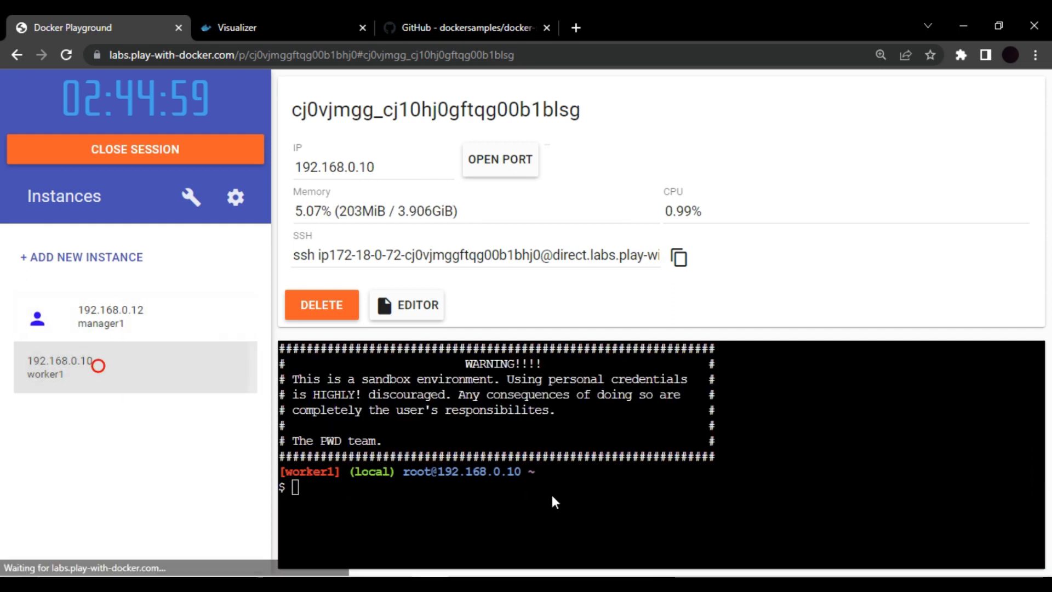
List worker1's running containers, showing nginx:latest up 4 minutes, with a glance at the Visualizer.
type("docker")
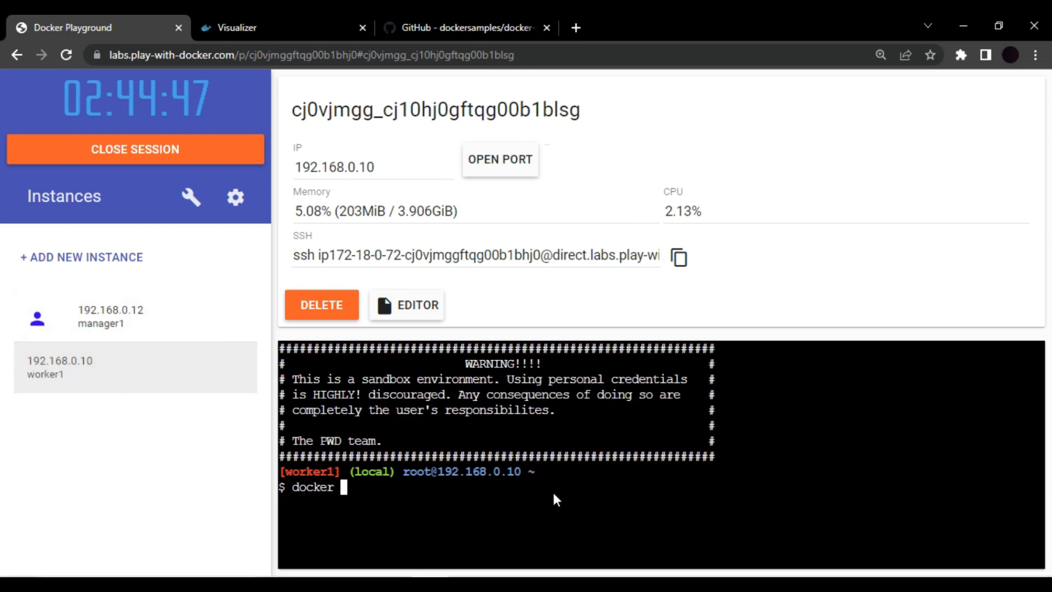
type("containr")
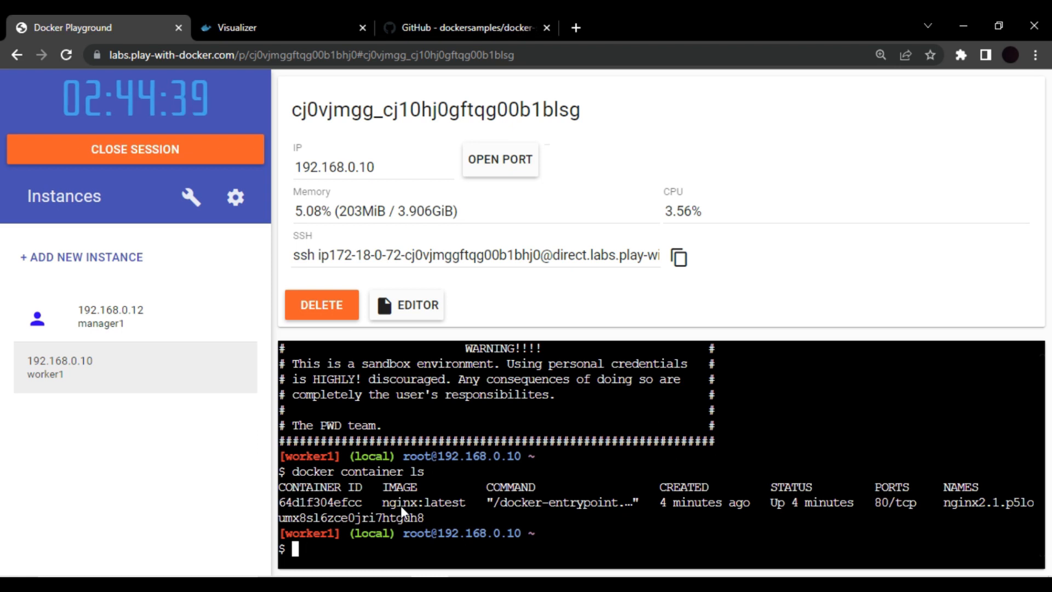
mouse_move(424, 501)
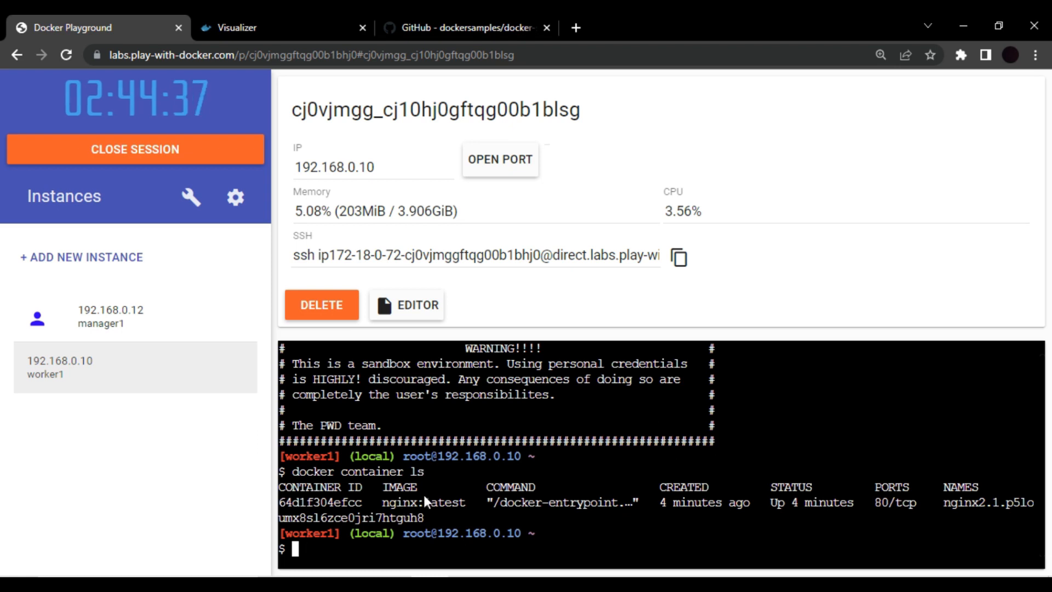
left_click(238, 27)
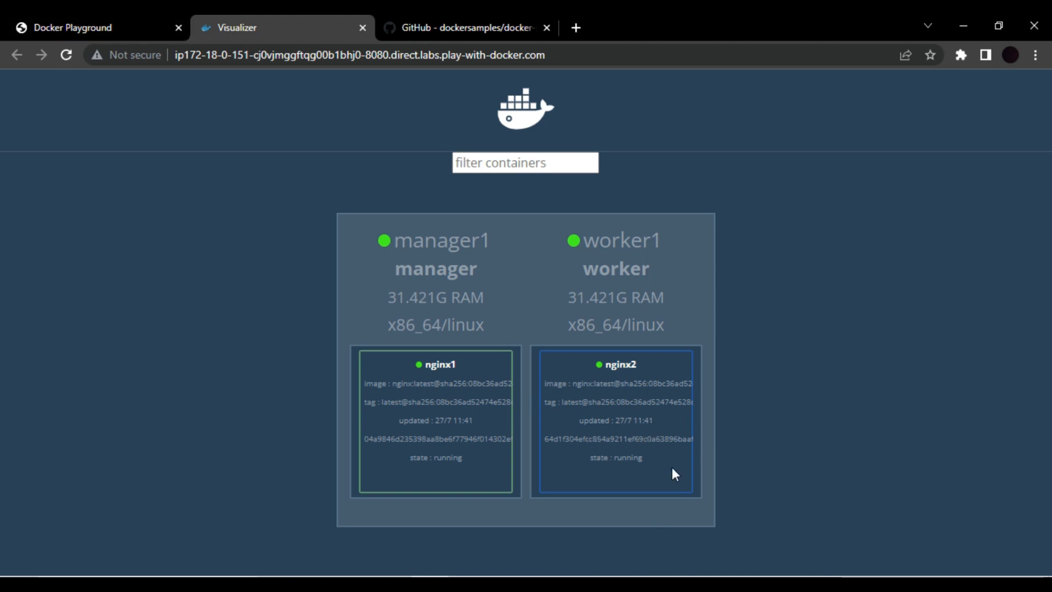
left_click(72, 27)
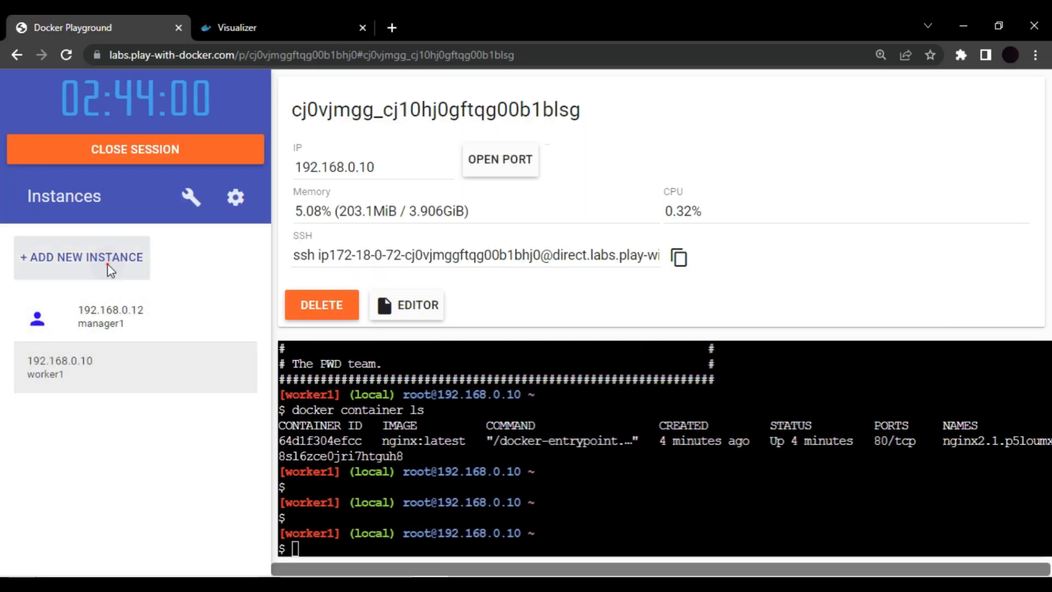
Add a third instance node1 at 192.168.0.9 to the session and return to manager1's terminal.
left_click(81, 257)
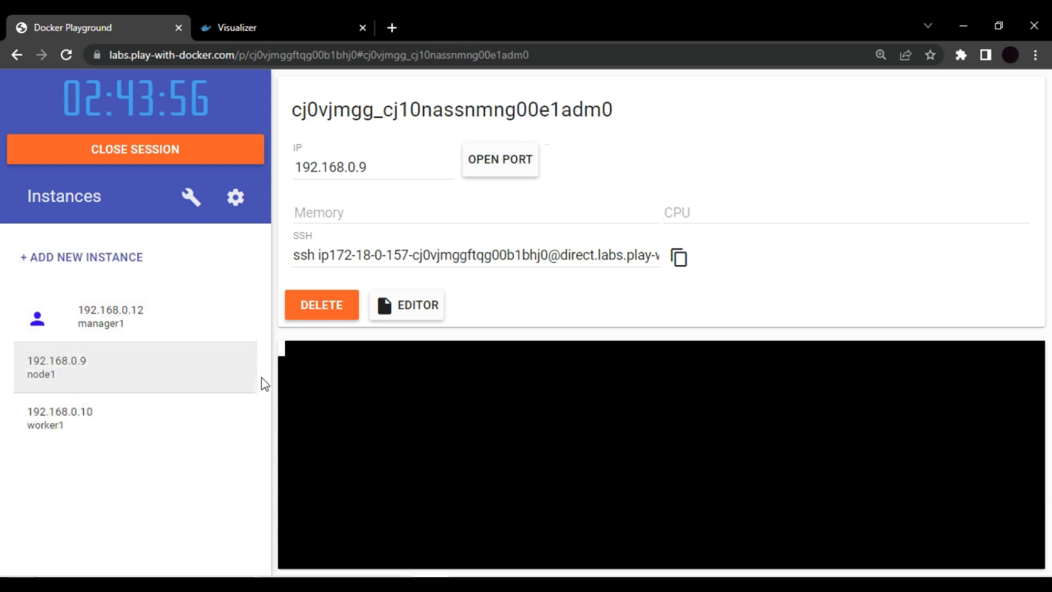
left_click(62, 417)
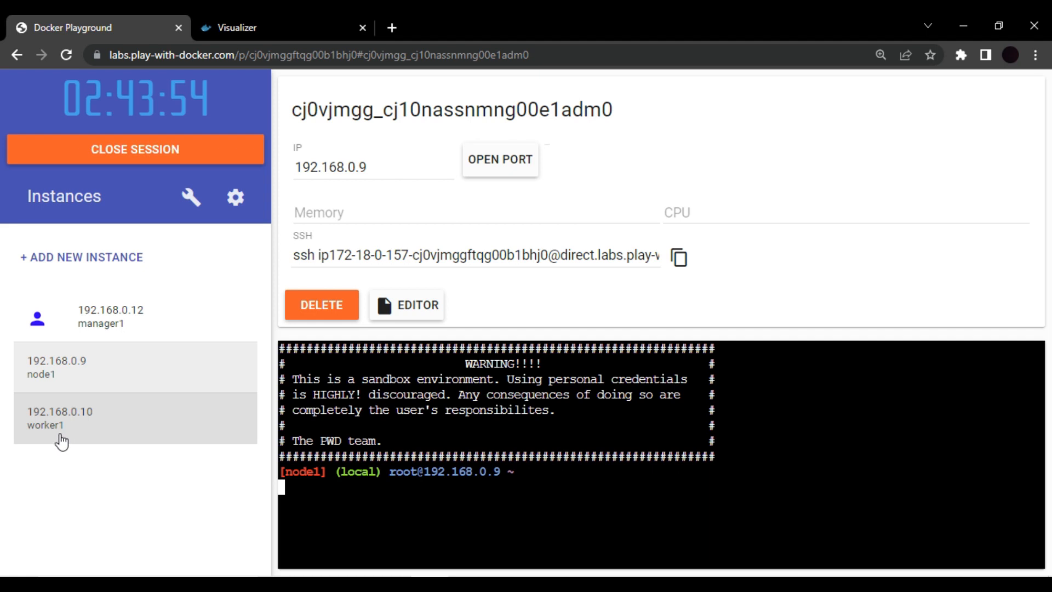
mouse_move(210, 326)
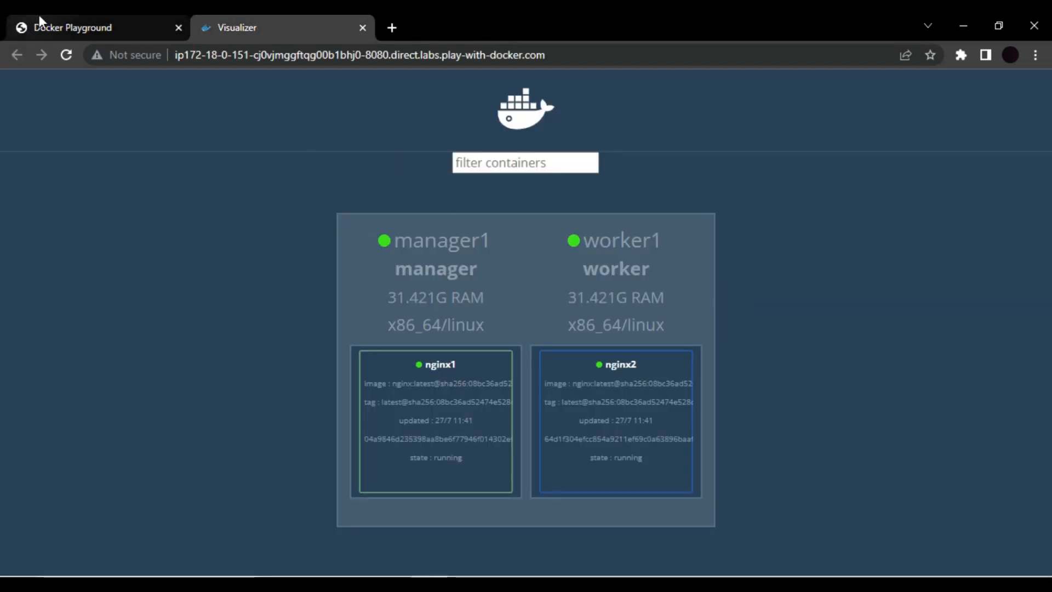
left_click(72, 27)
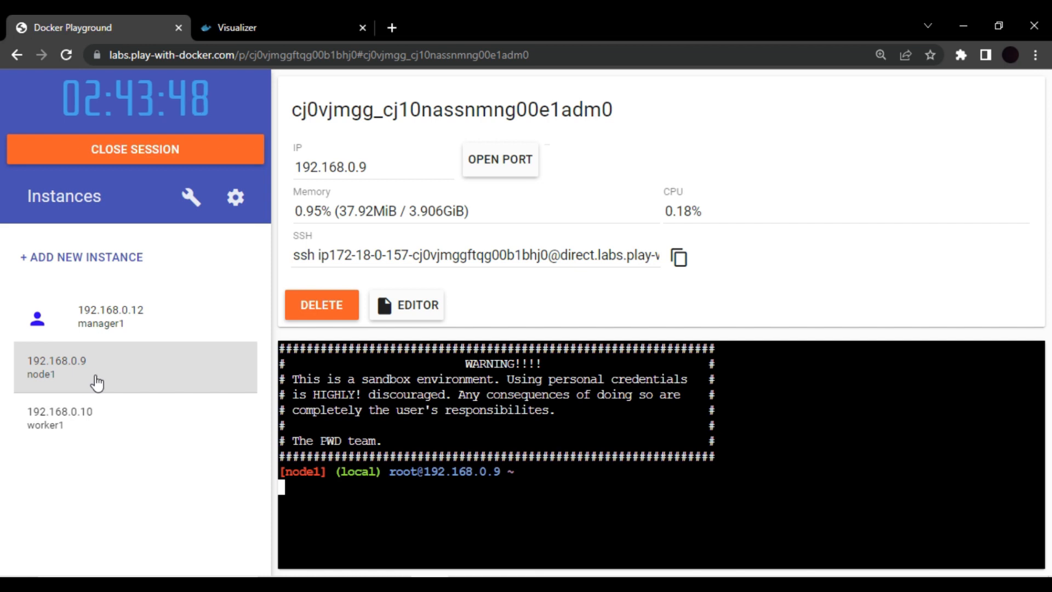
mouse_move(97, 401)
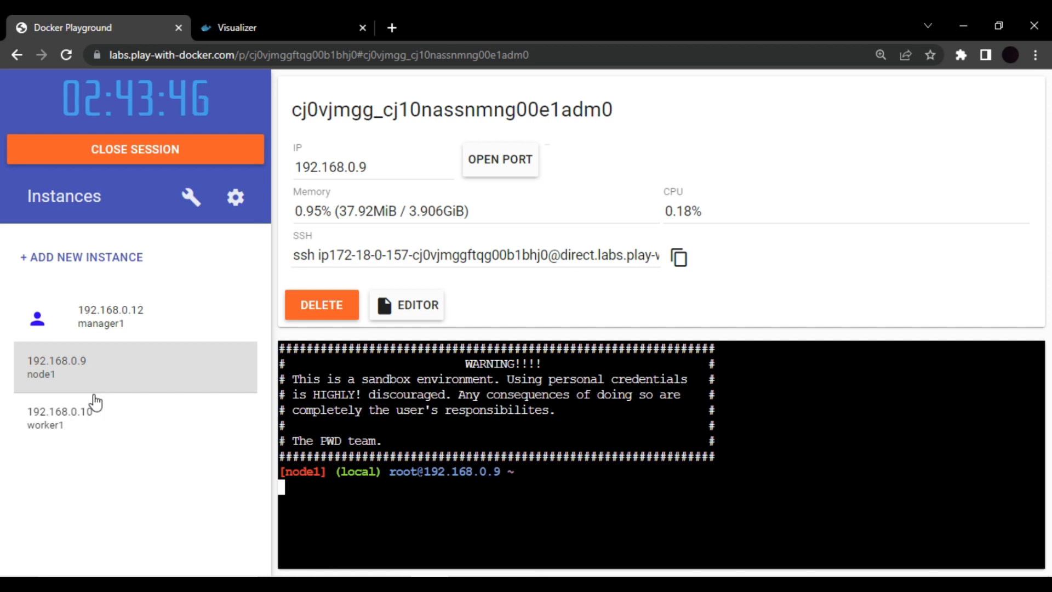
left_click(111, 316)
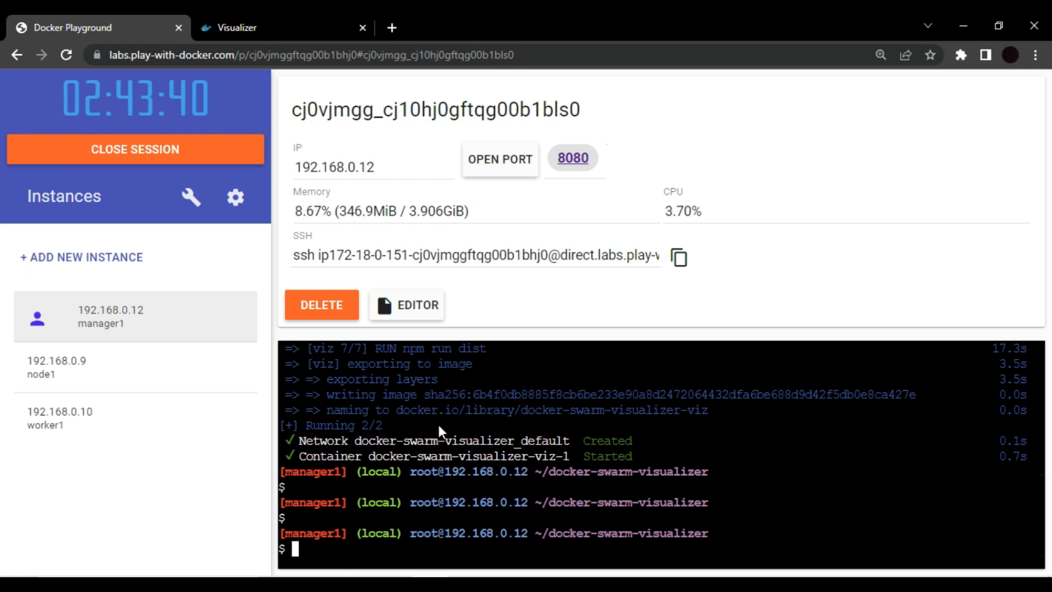
Request the worker join token on manager1 with docker swarm join-token worker.
type("docker c")
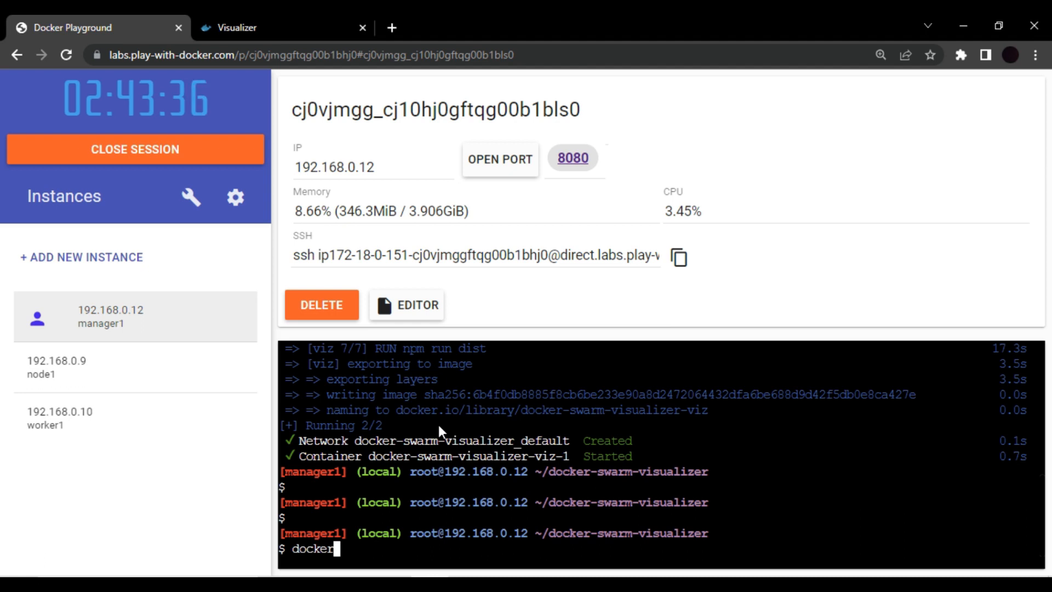
type("swarm join-token")
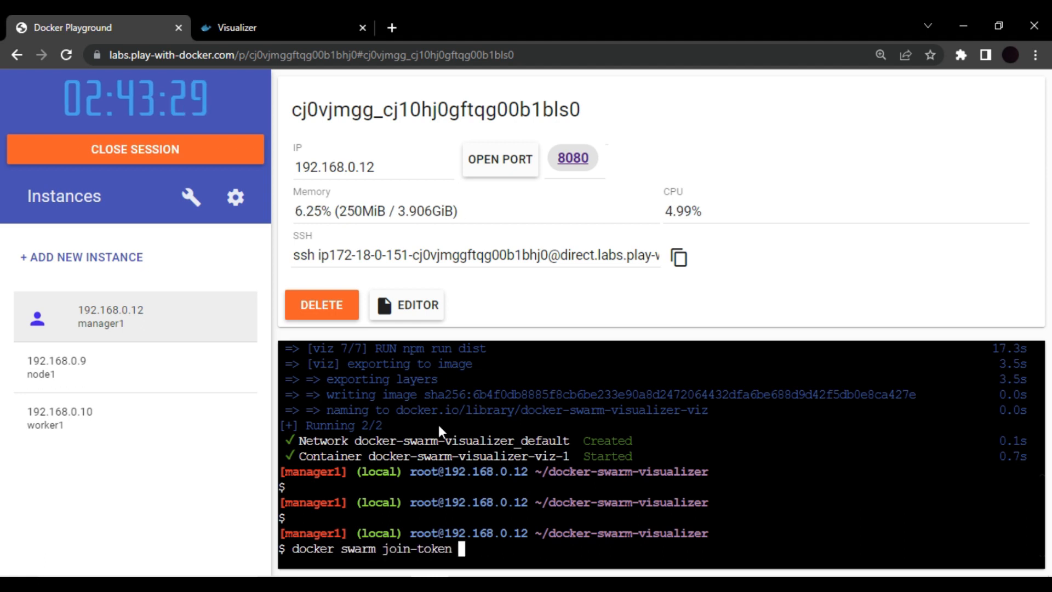
type("wok")
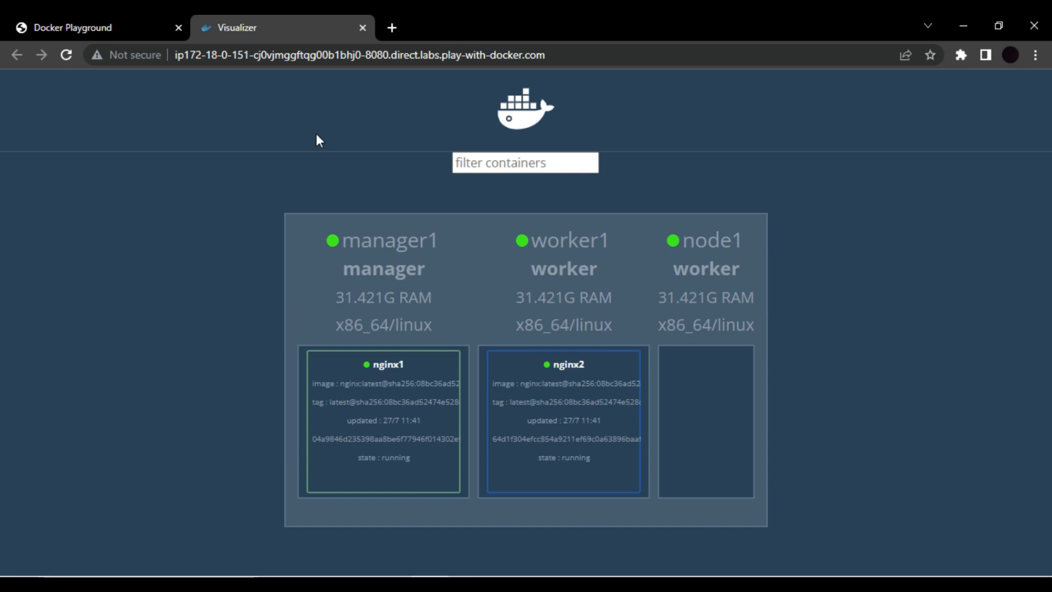
mouse_move(823, 259)
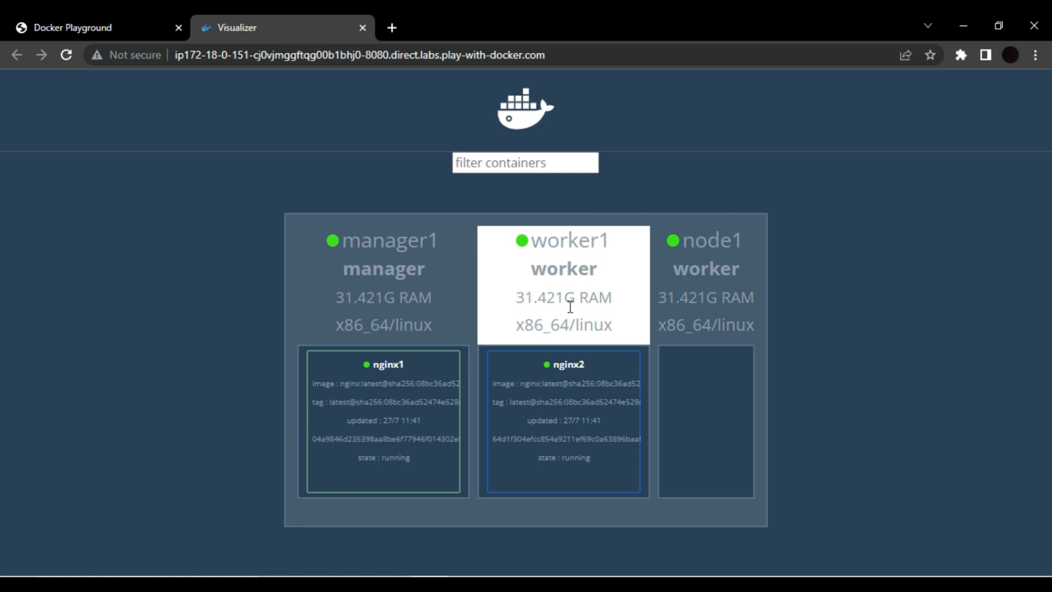
mouse_move(207, 222)
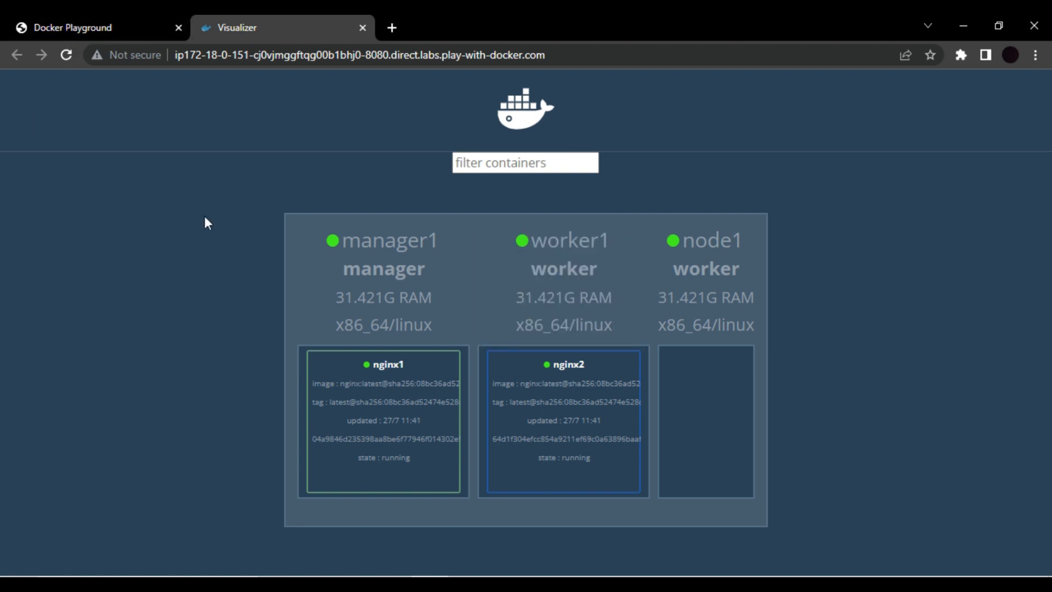
mouse_move(593, 400)
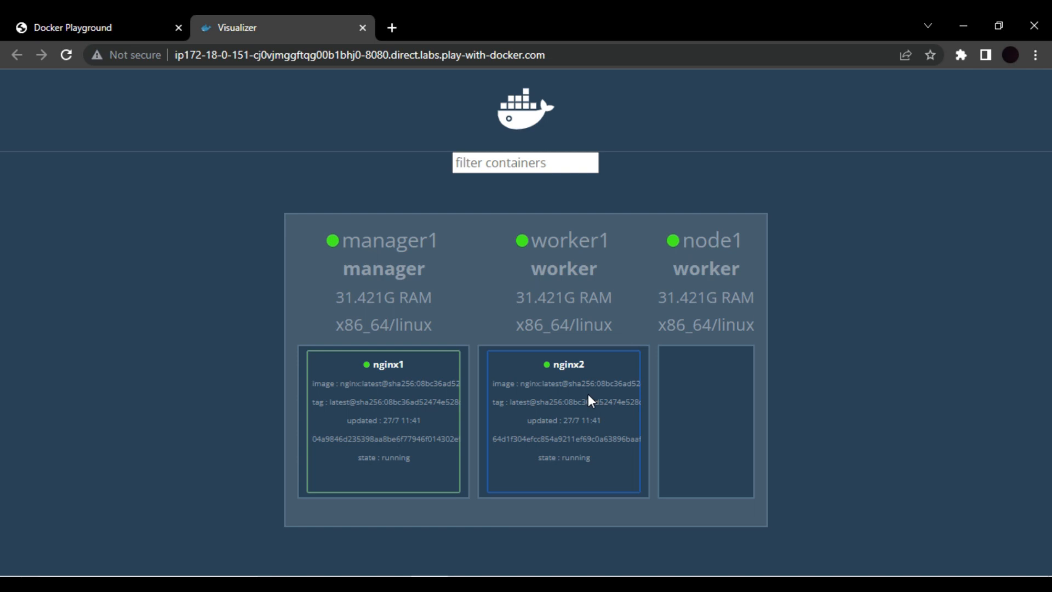
mouse_move(608, 427)
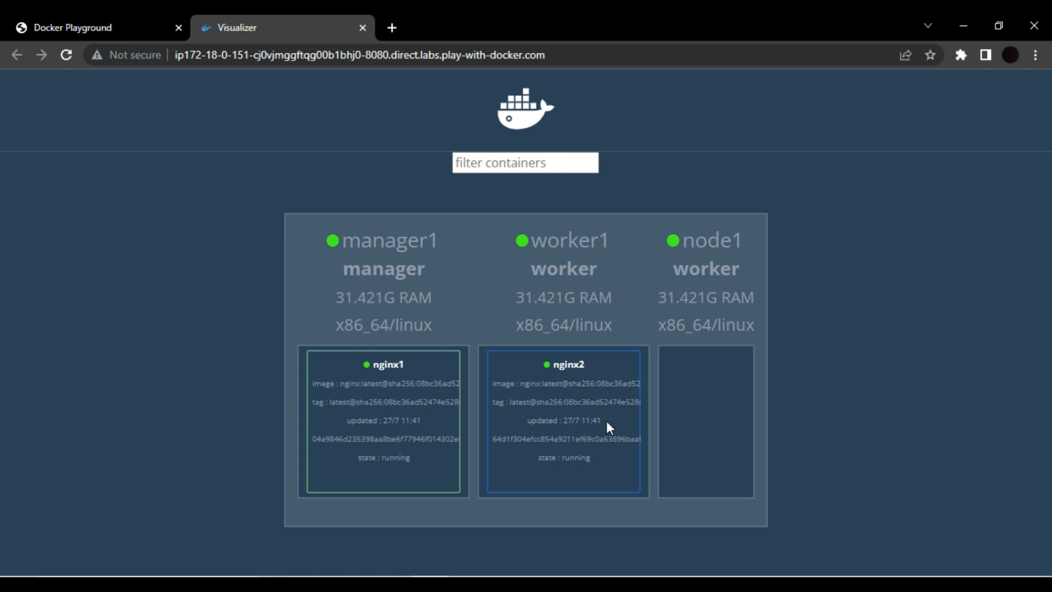
mouse_move(518, 360)
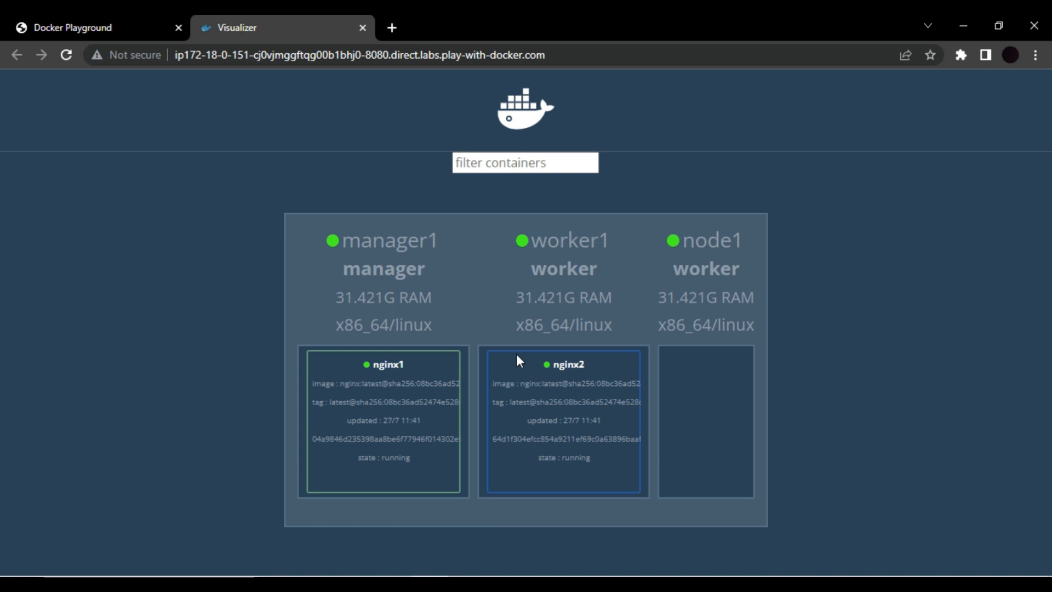